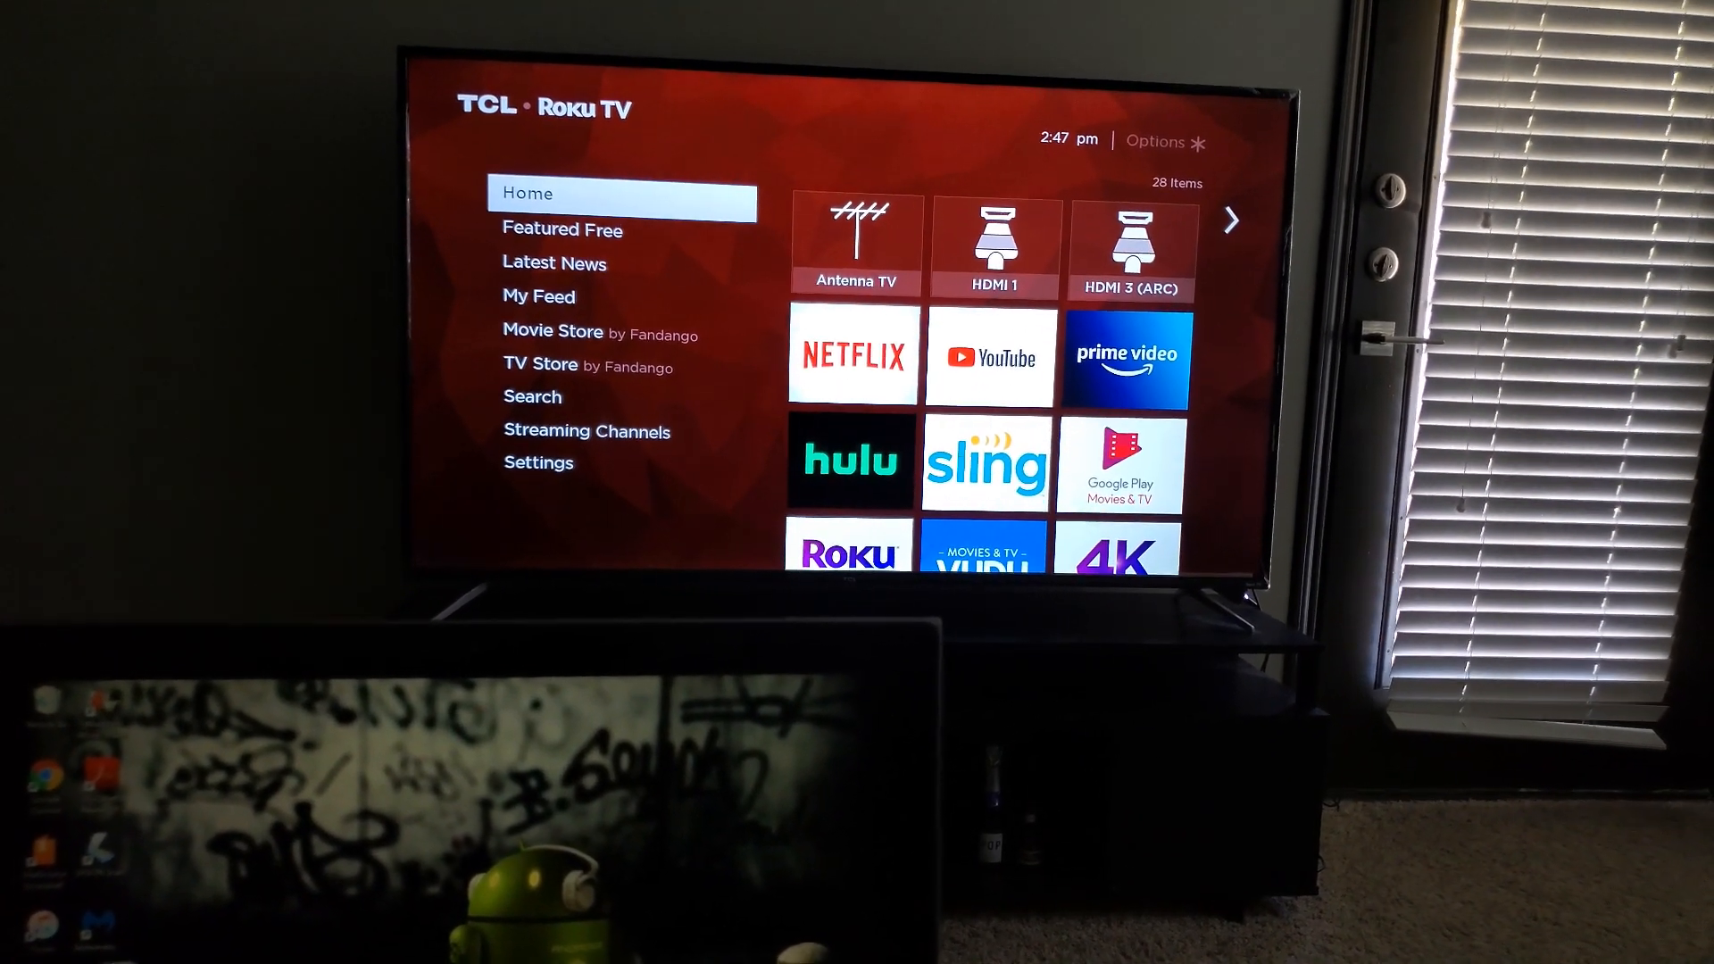
# Step: Browse to the Screen mirroring mode options and review them, leaving mirroring on Prompt
pyautogui.press('down')
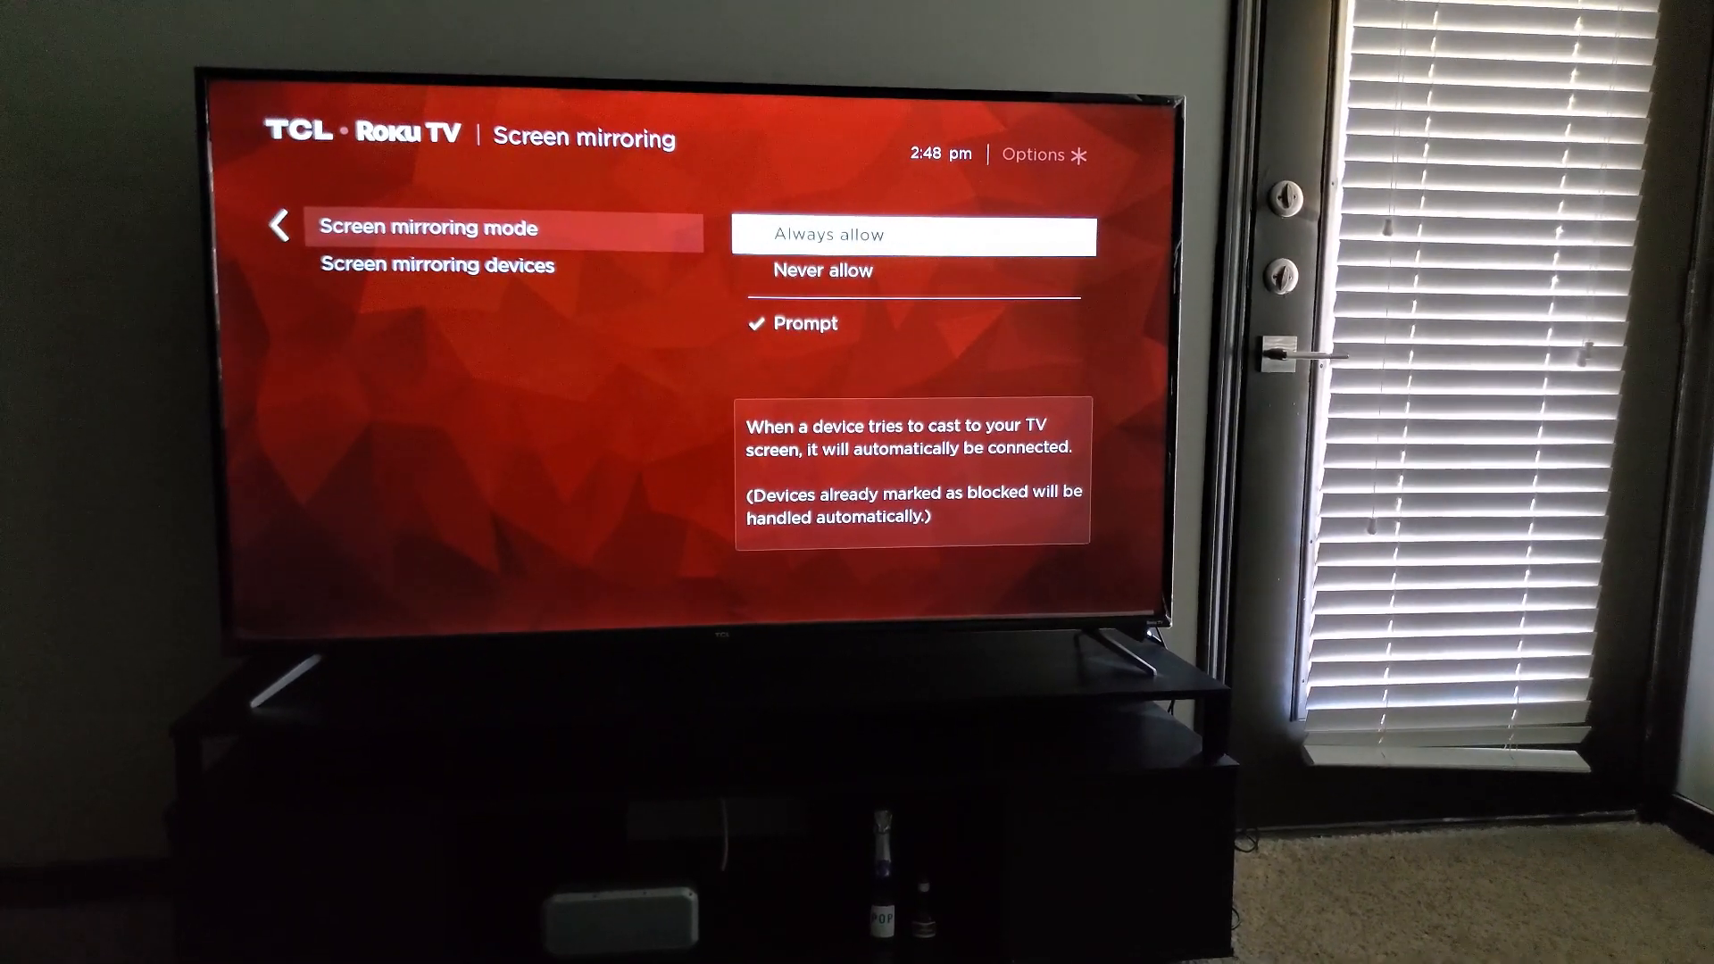
pyautogui.press('up')
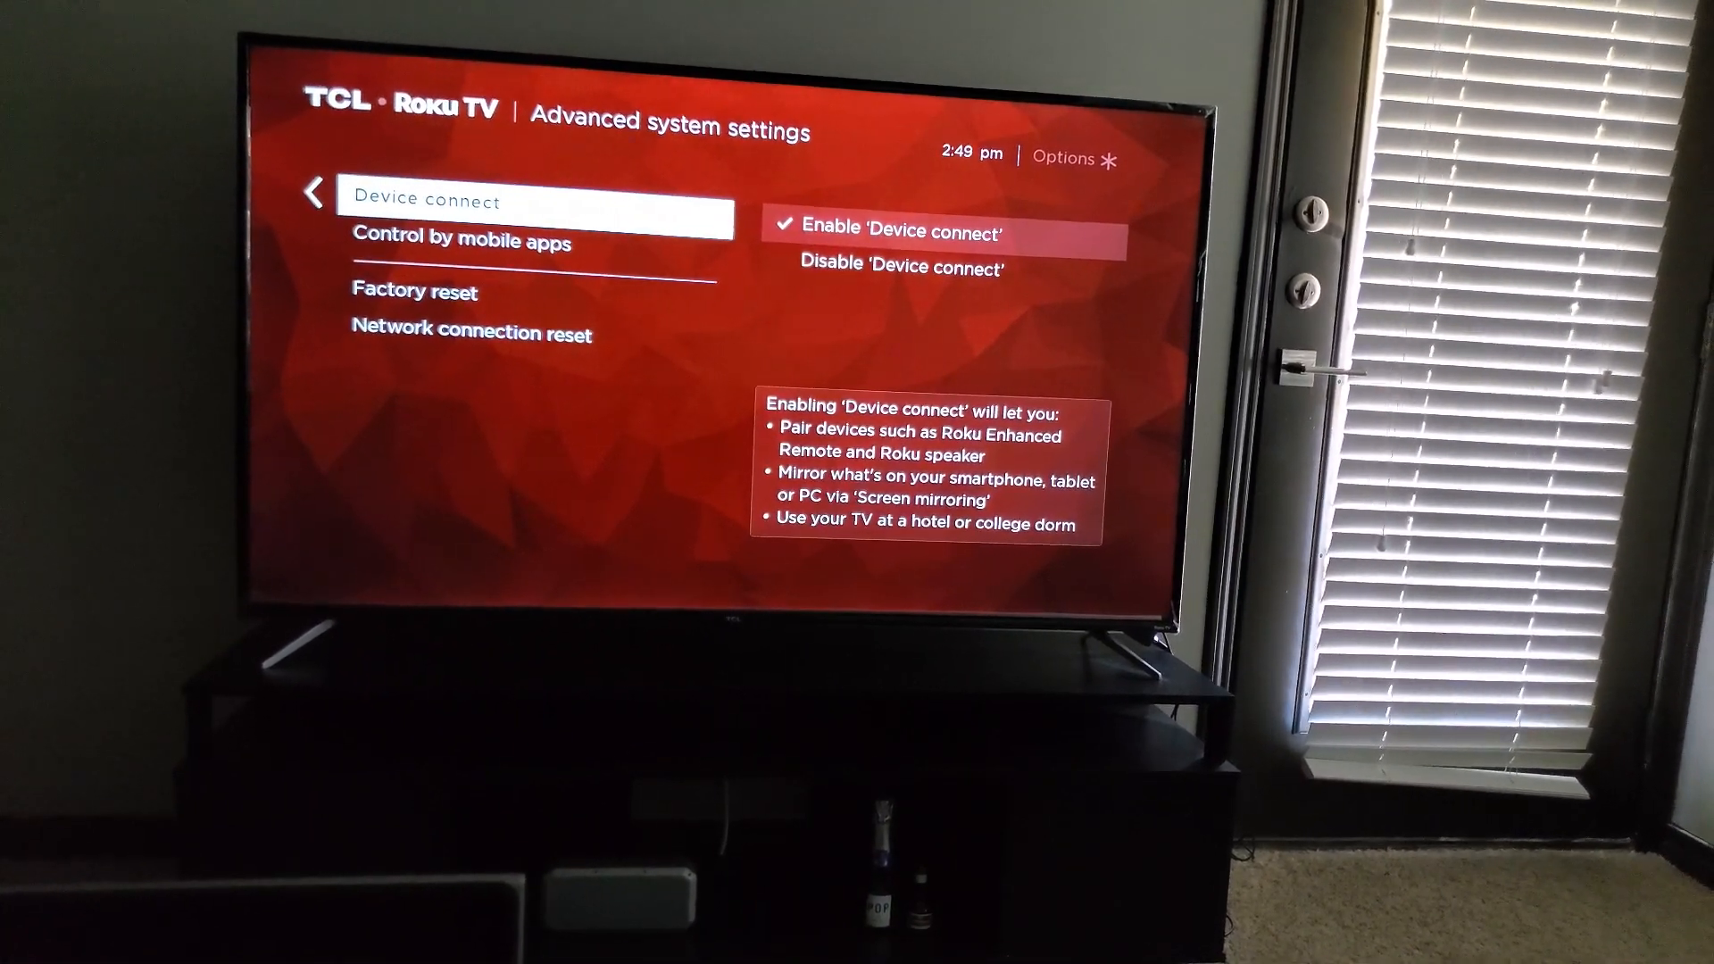
# Step: Leave Device connect enabled and back out of Advanced system settings
pyautogui.press('Back')
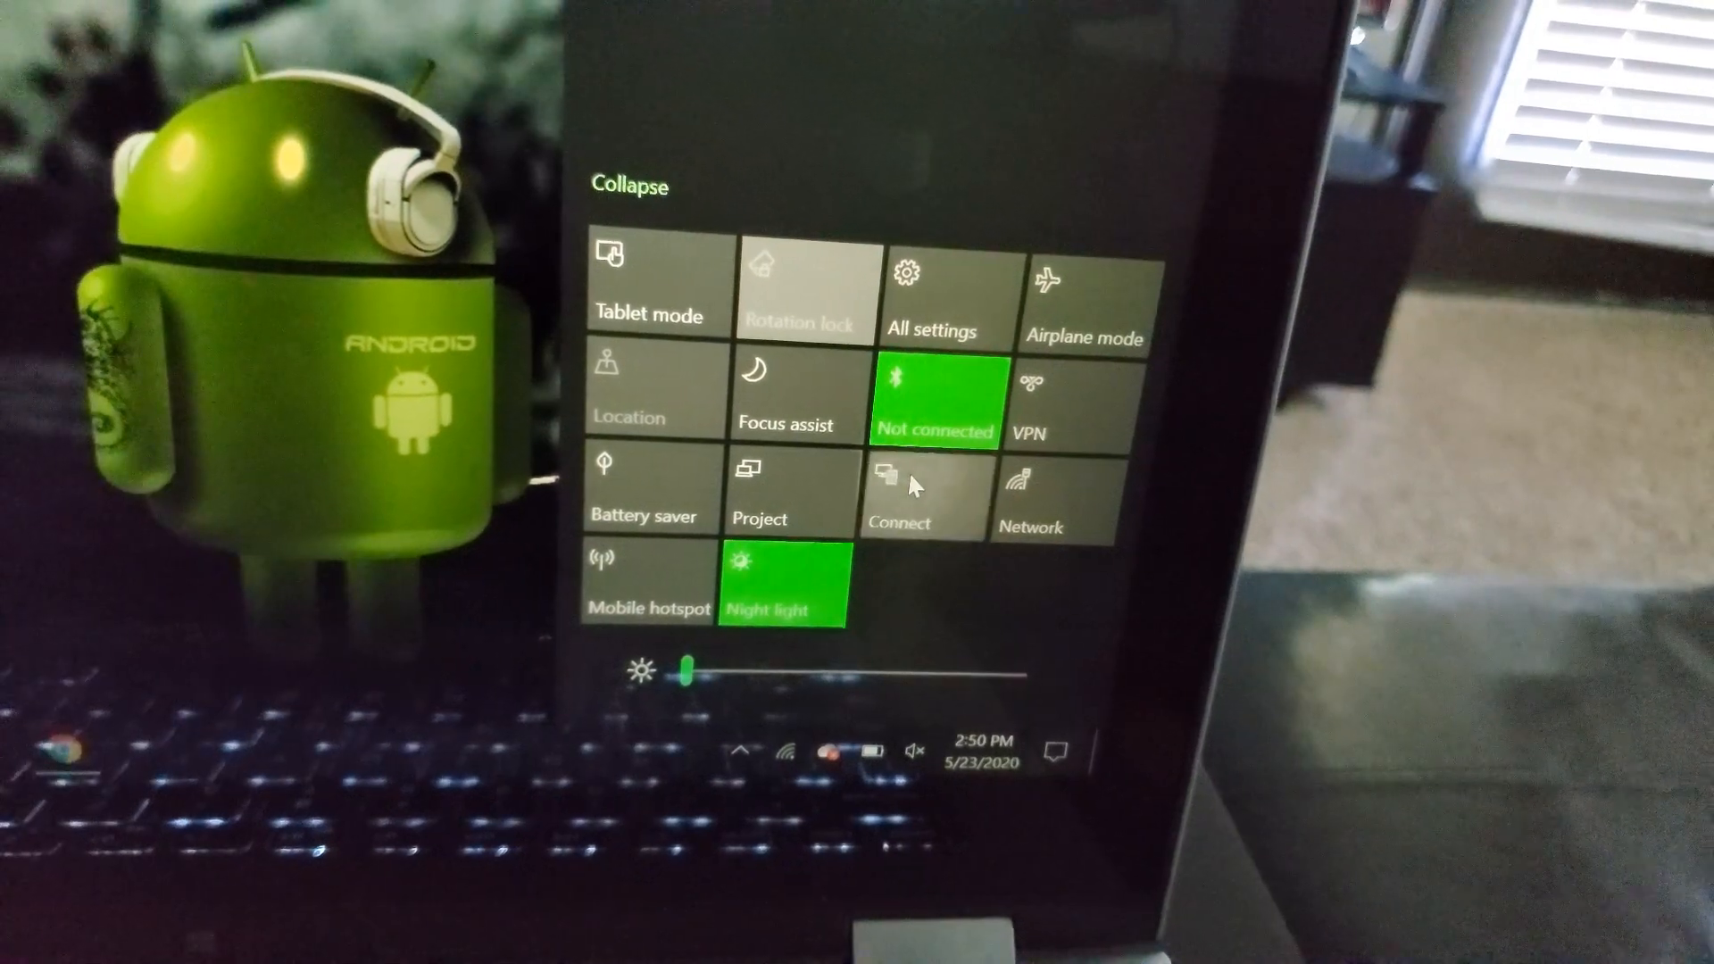
# Step: Project the laptop screen to the 65" TCL Roku TV from the Connect tile's display list
pyautogui.click(899, 491)
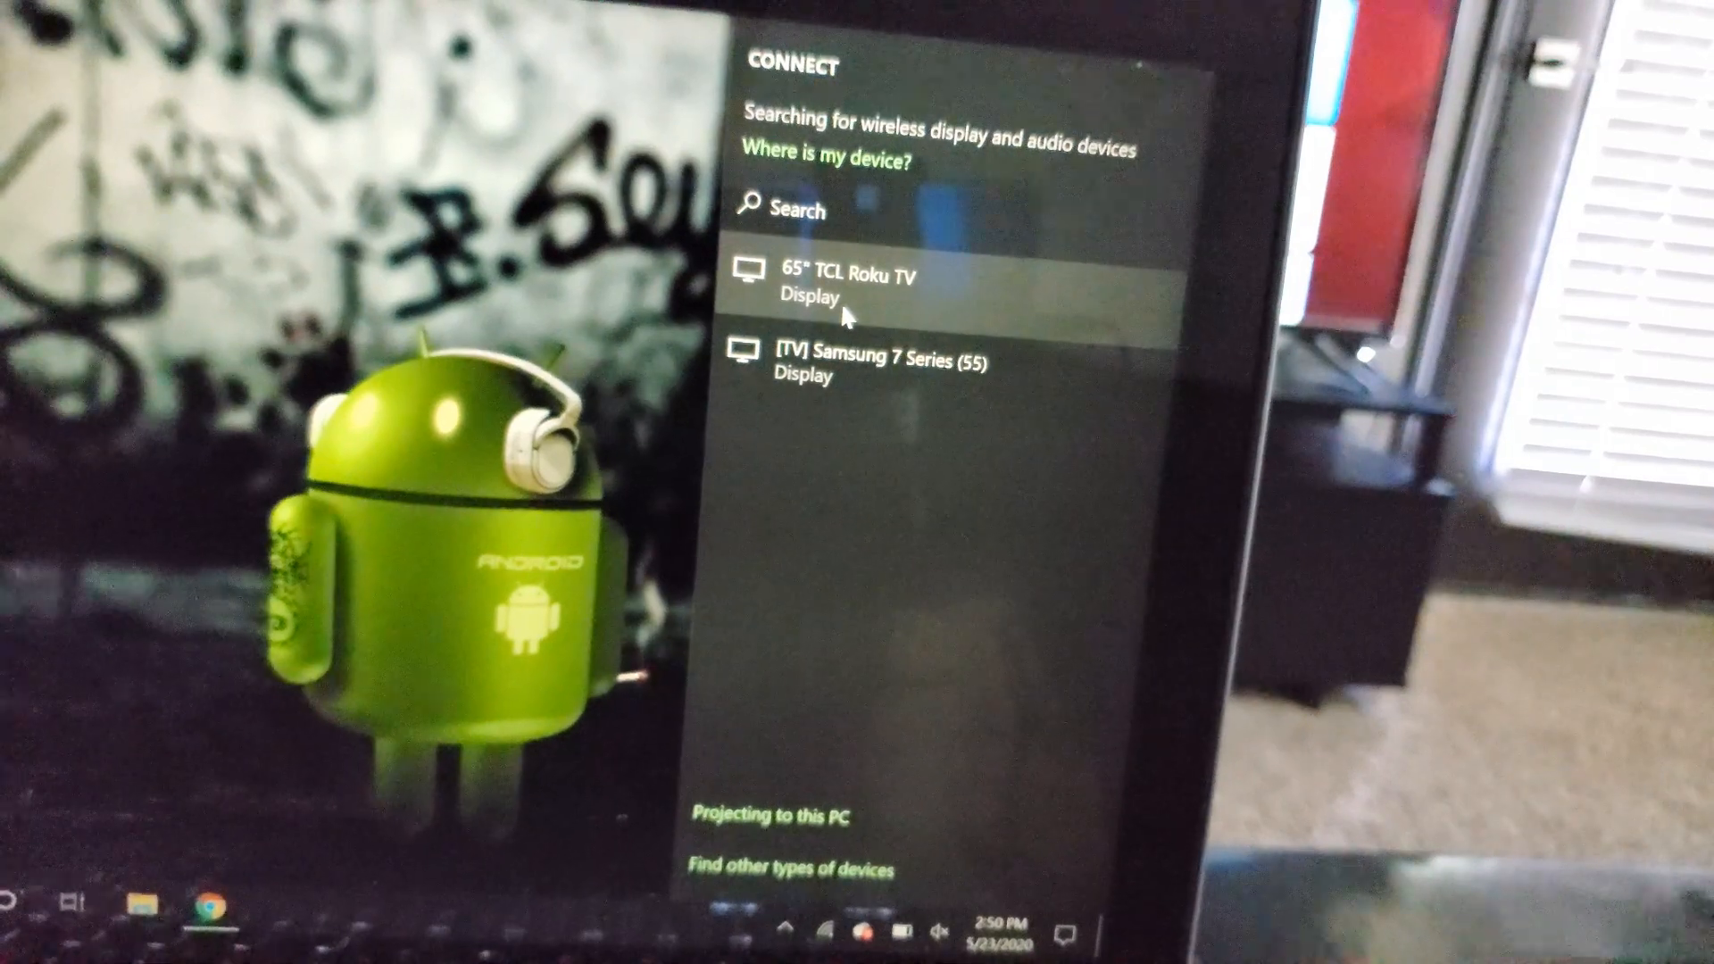
pyautogui.click(853, 285)
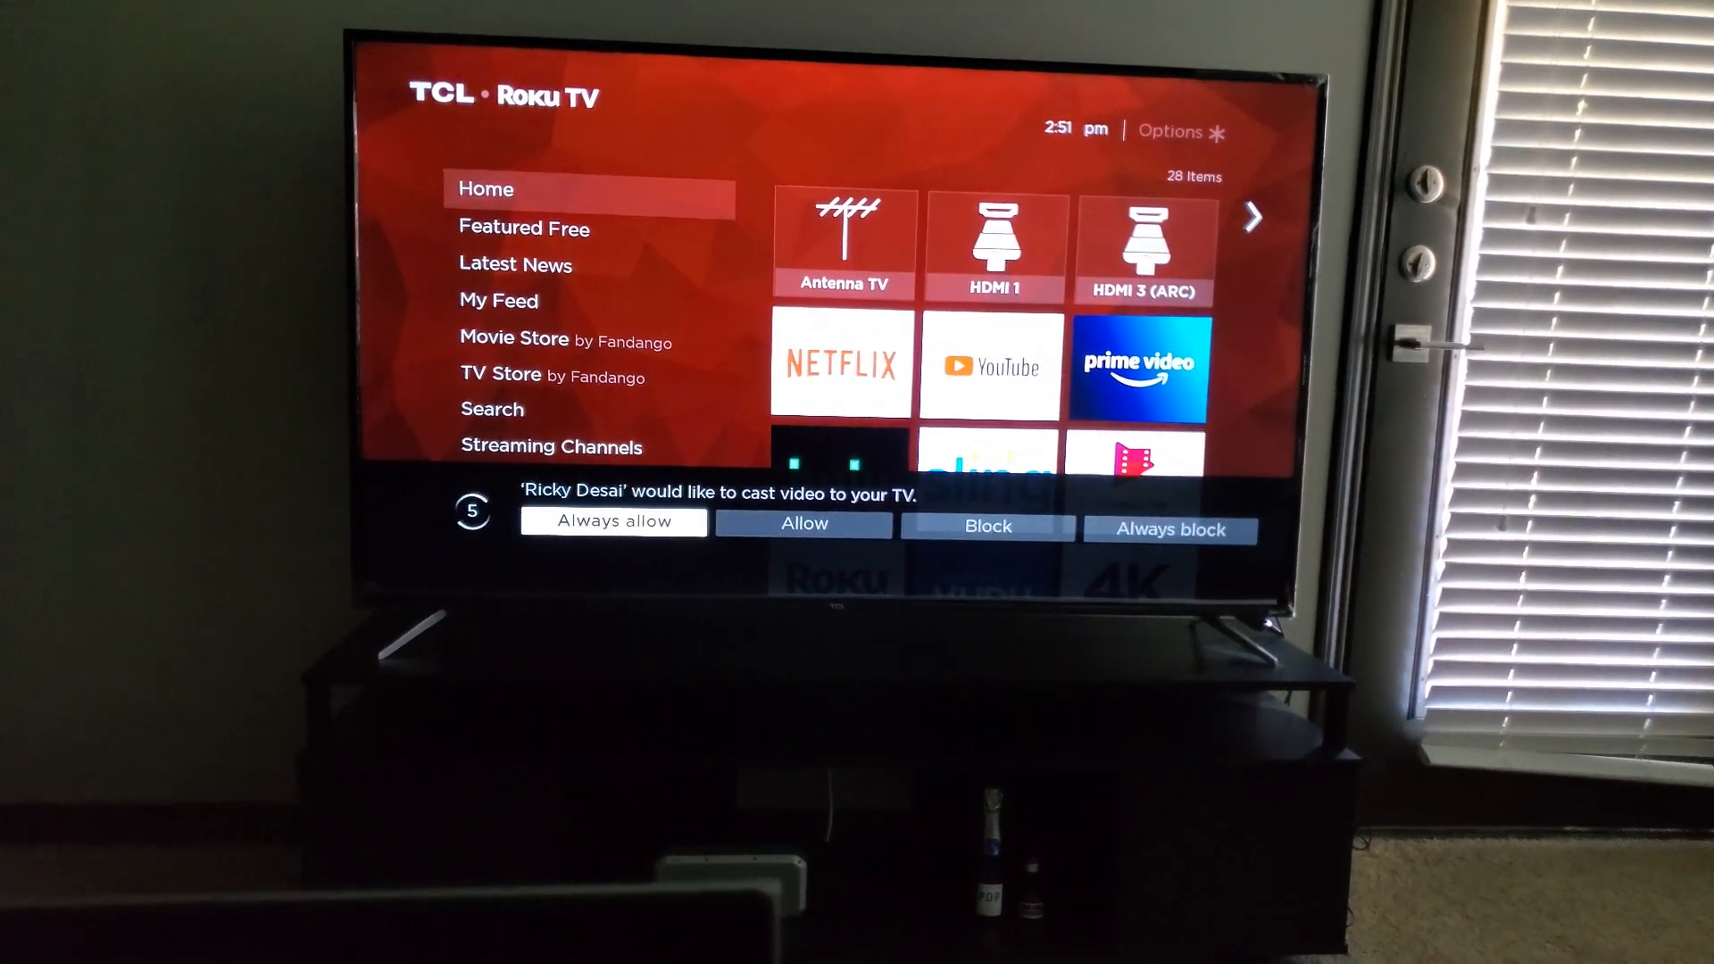
# Step: Allow the laptop's casting request on the TV prompt
pyautogui.click(801, 524)
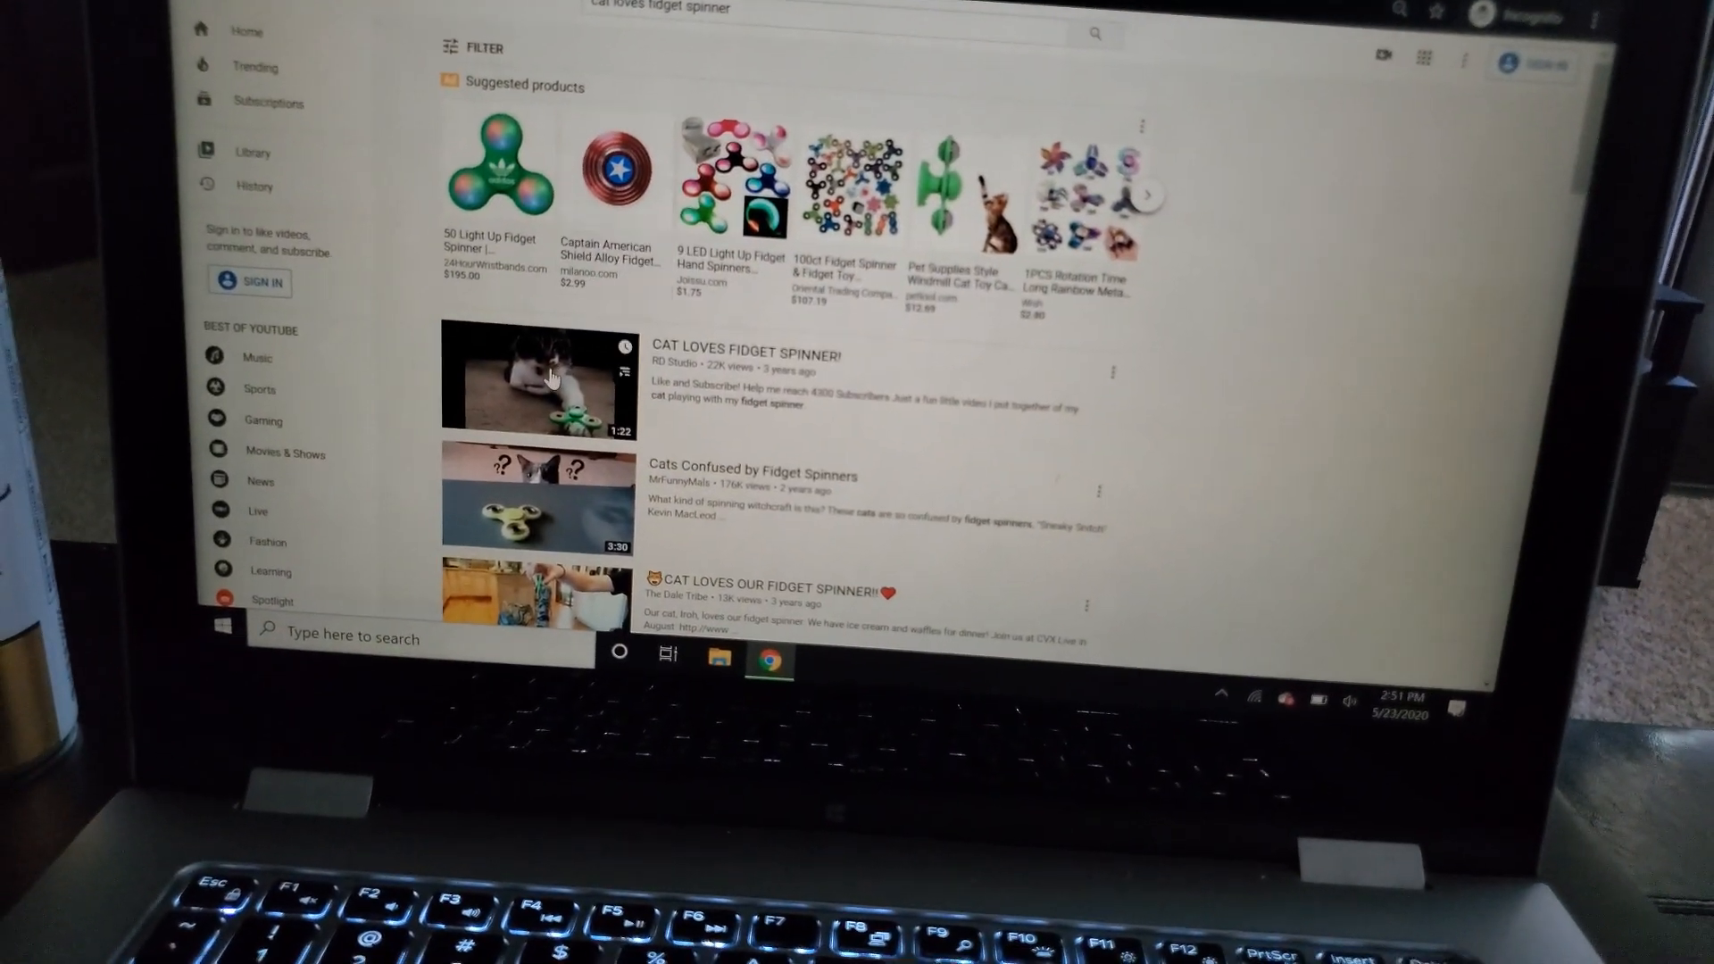
# Step: Play the first search result, 'CAT LOVES FIDGET SPINNER!'
pyautogui.click(536, 376)
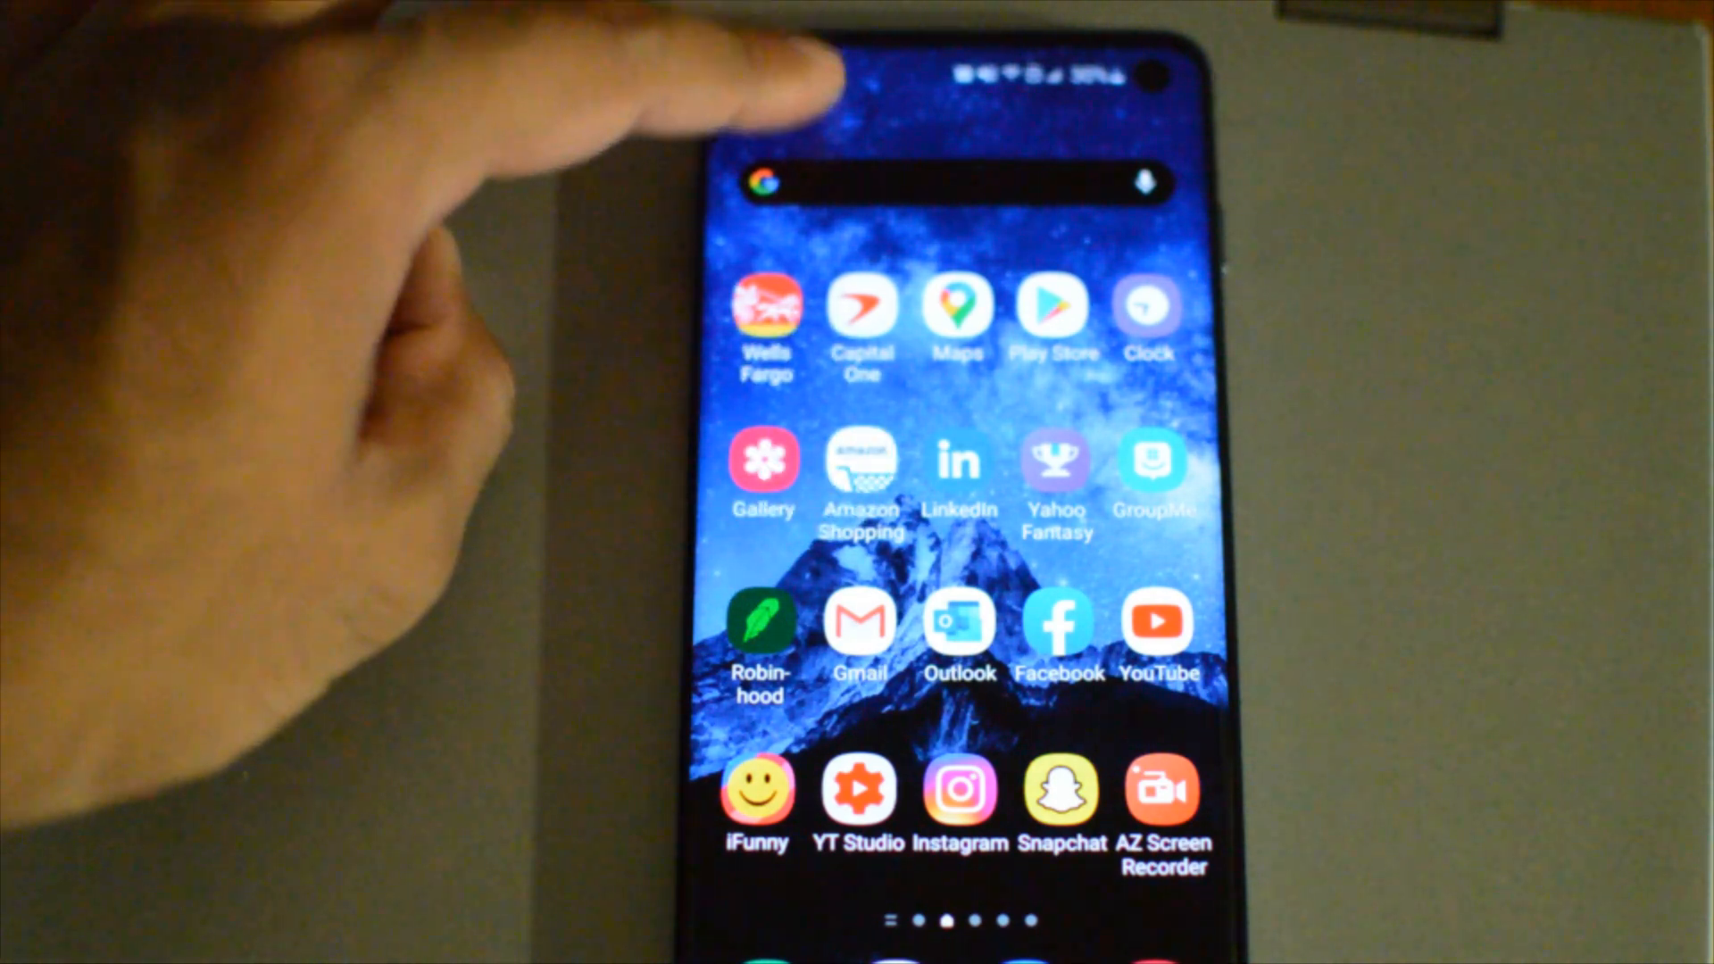
# Step: Pull down the phone's Quick Settings panel to reach Smart View
pyautogui.moveTo(962, 77); pyautogui.dragTo(962, 328)
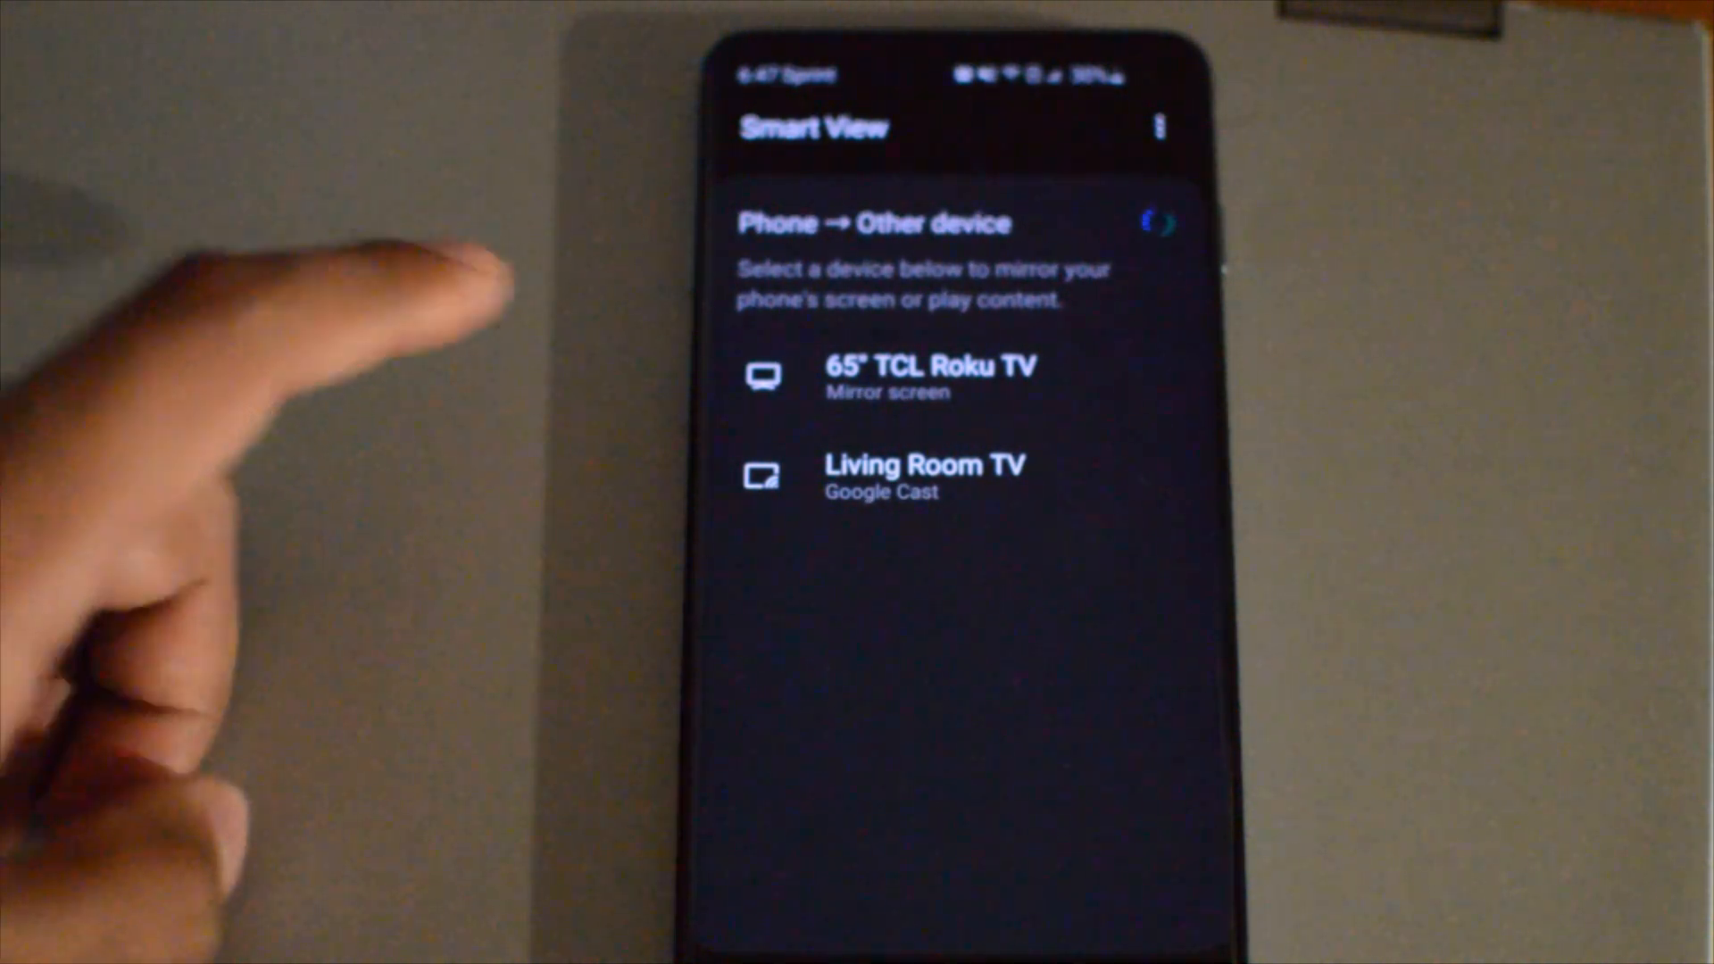
# Step: Choose the 65" TCL Roku TV in Smart View and confirm Start now
pyautogui.click(930, 377)
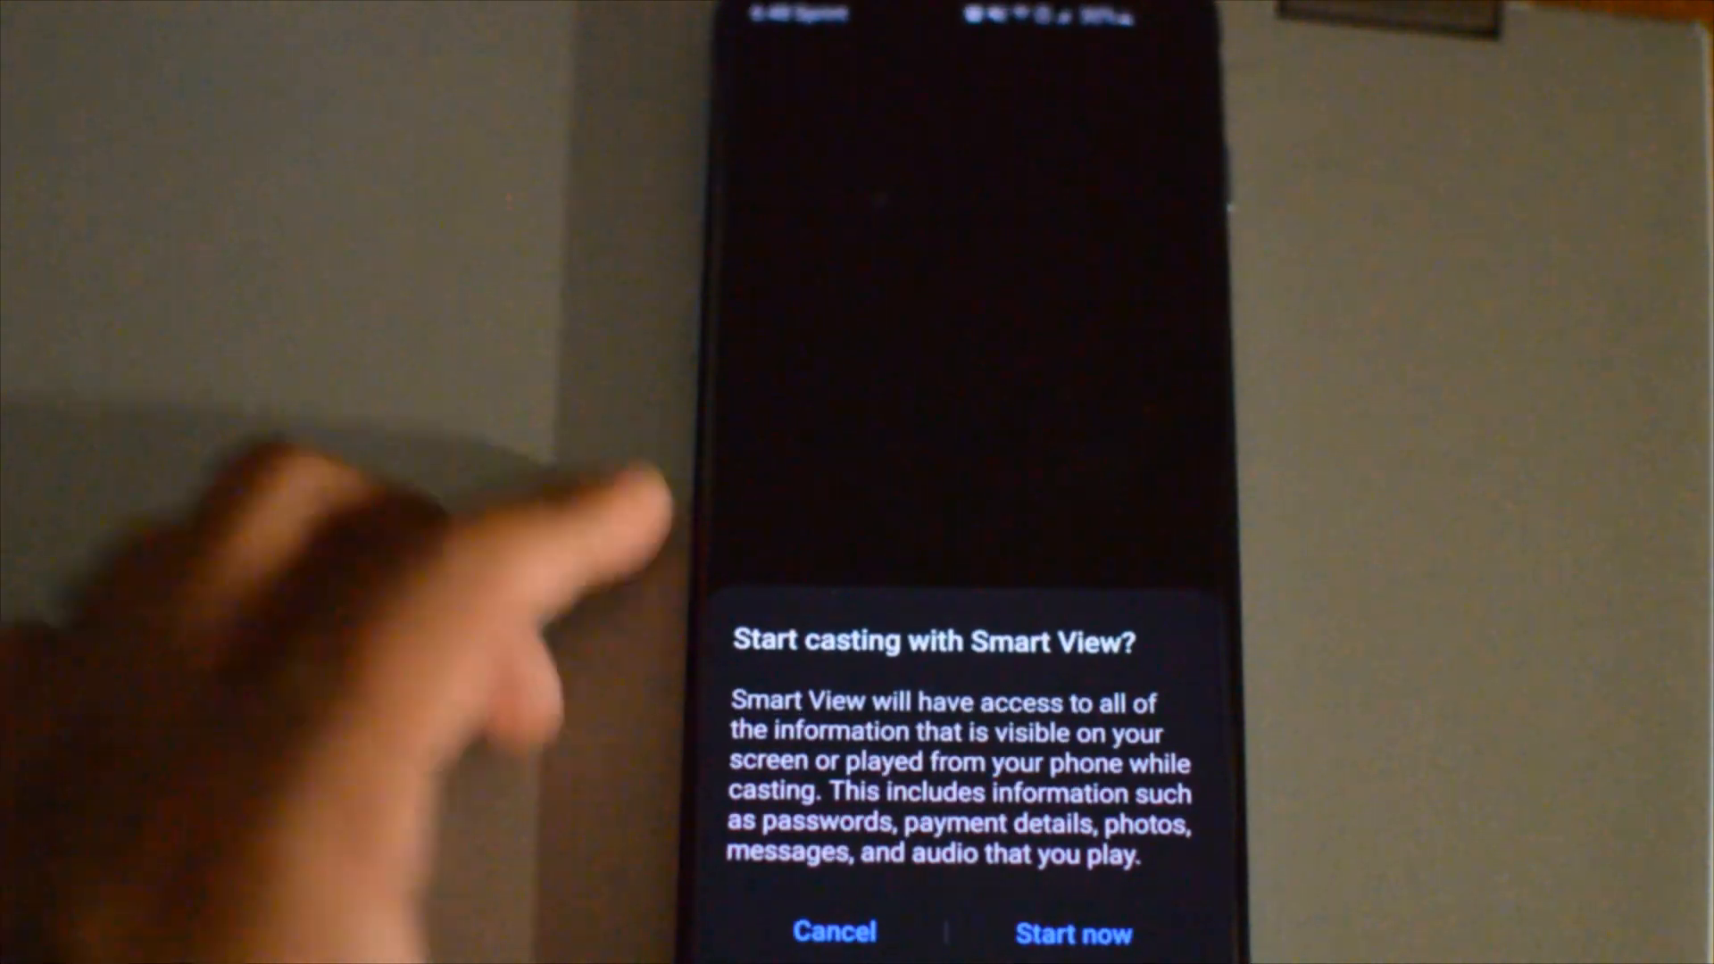
pyautogui.click(1072, 934)
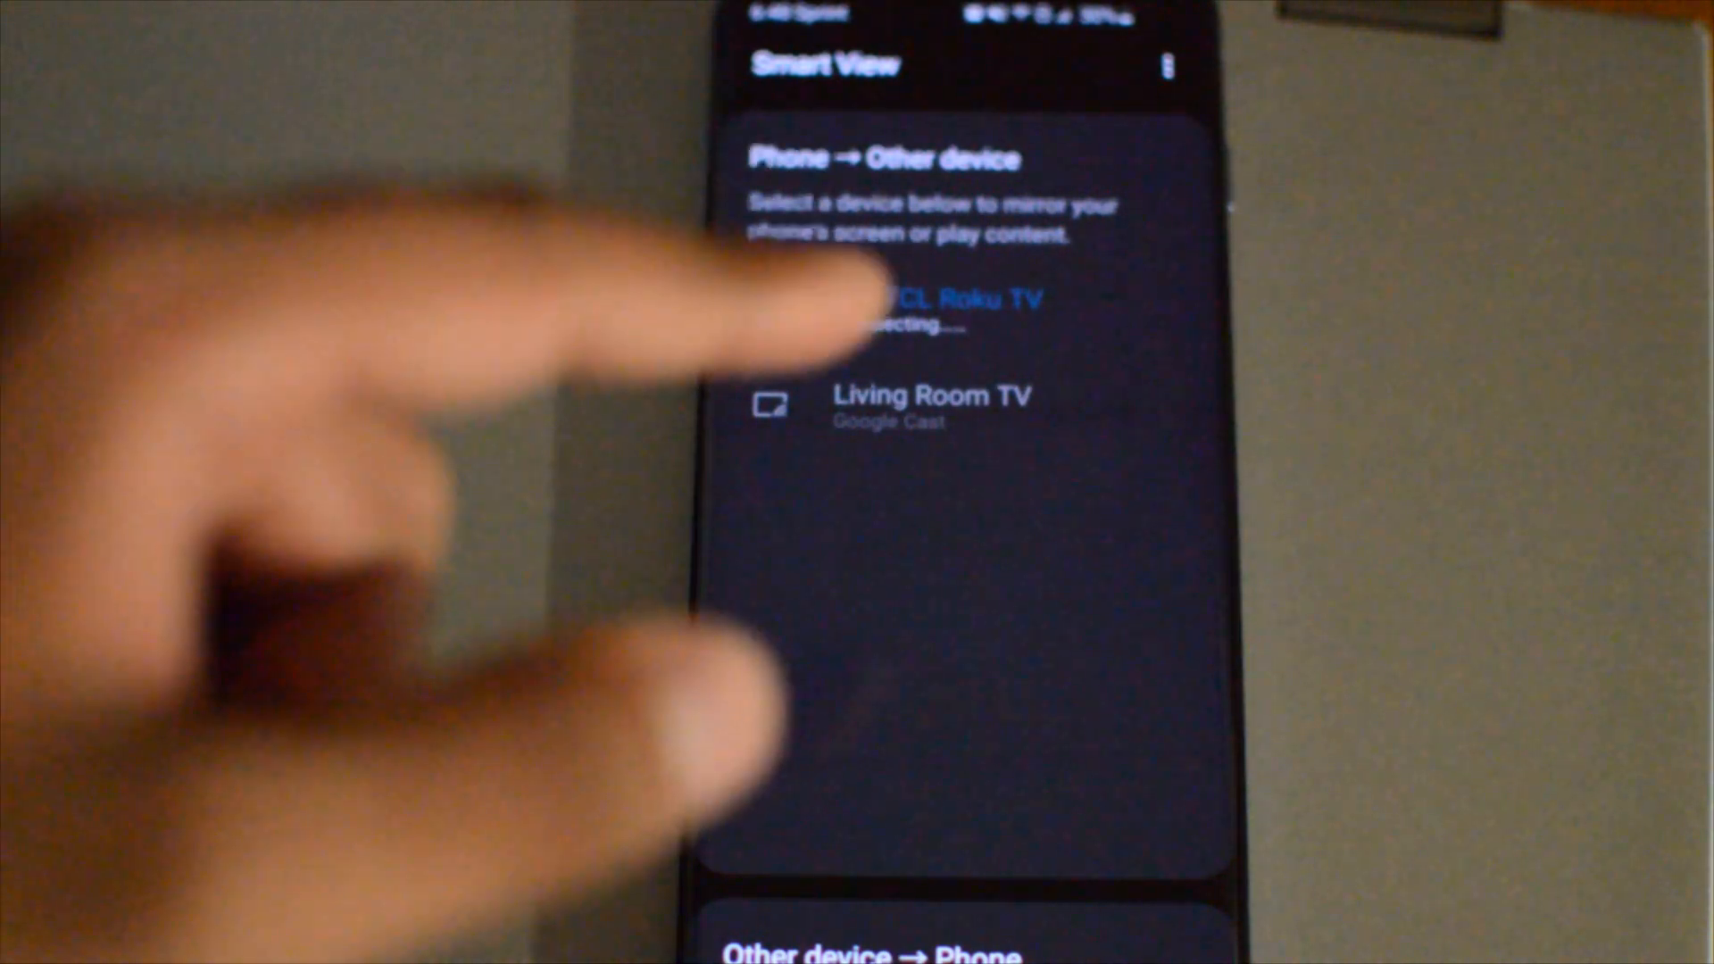
pyautogui.click(934, 311)
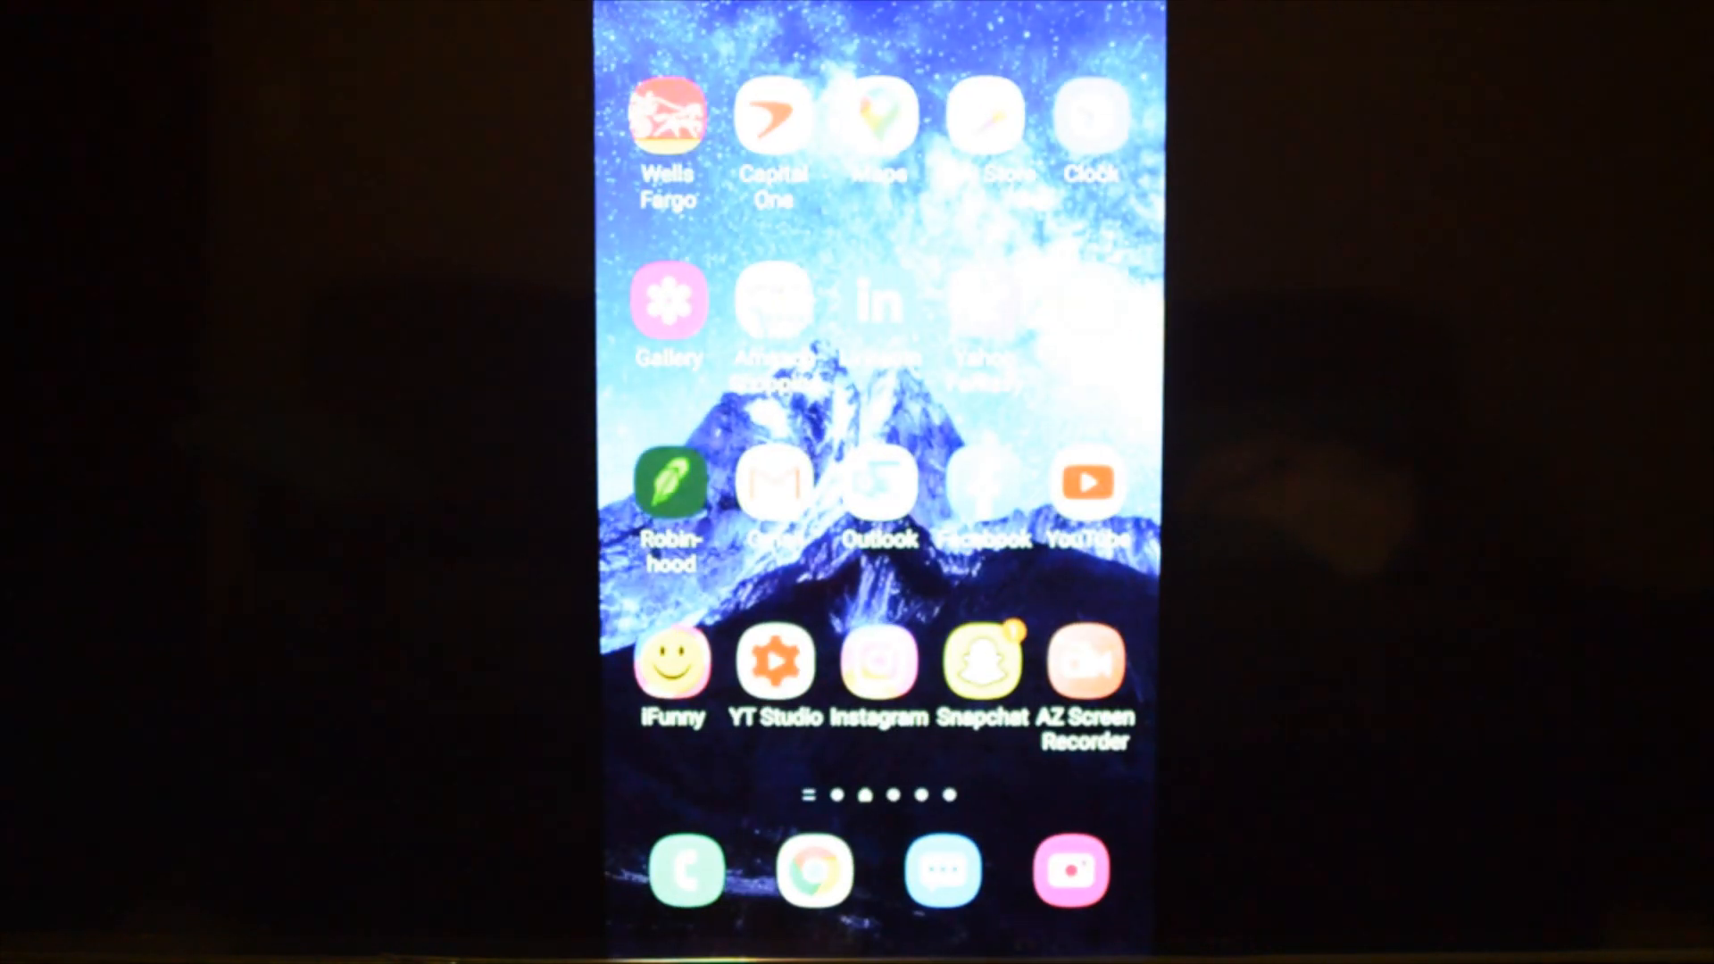
# Step: Swipe the mirrored home screen and dismiss the Samsung Daily 'Couldn't connect' popup with OK
pyautogui.hscroll(3)
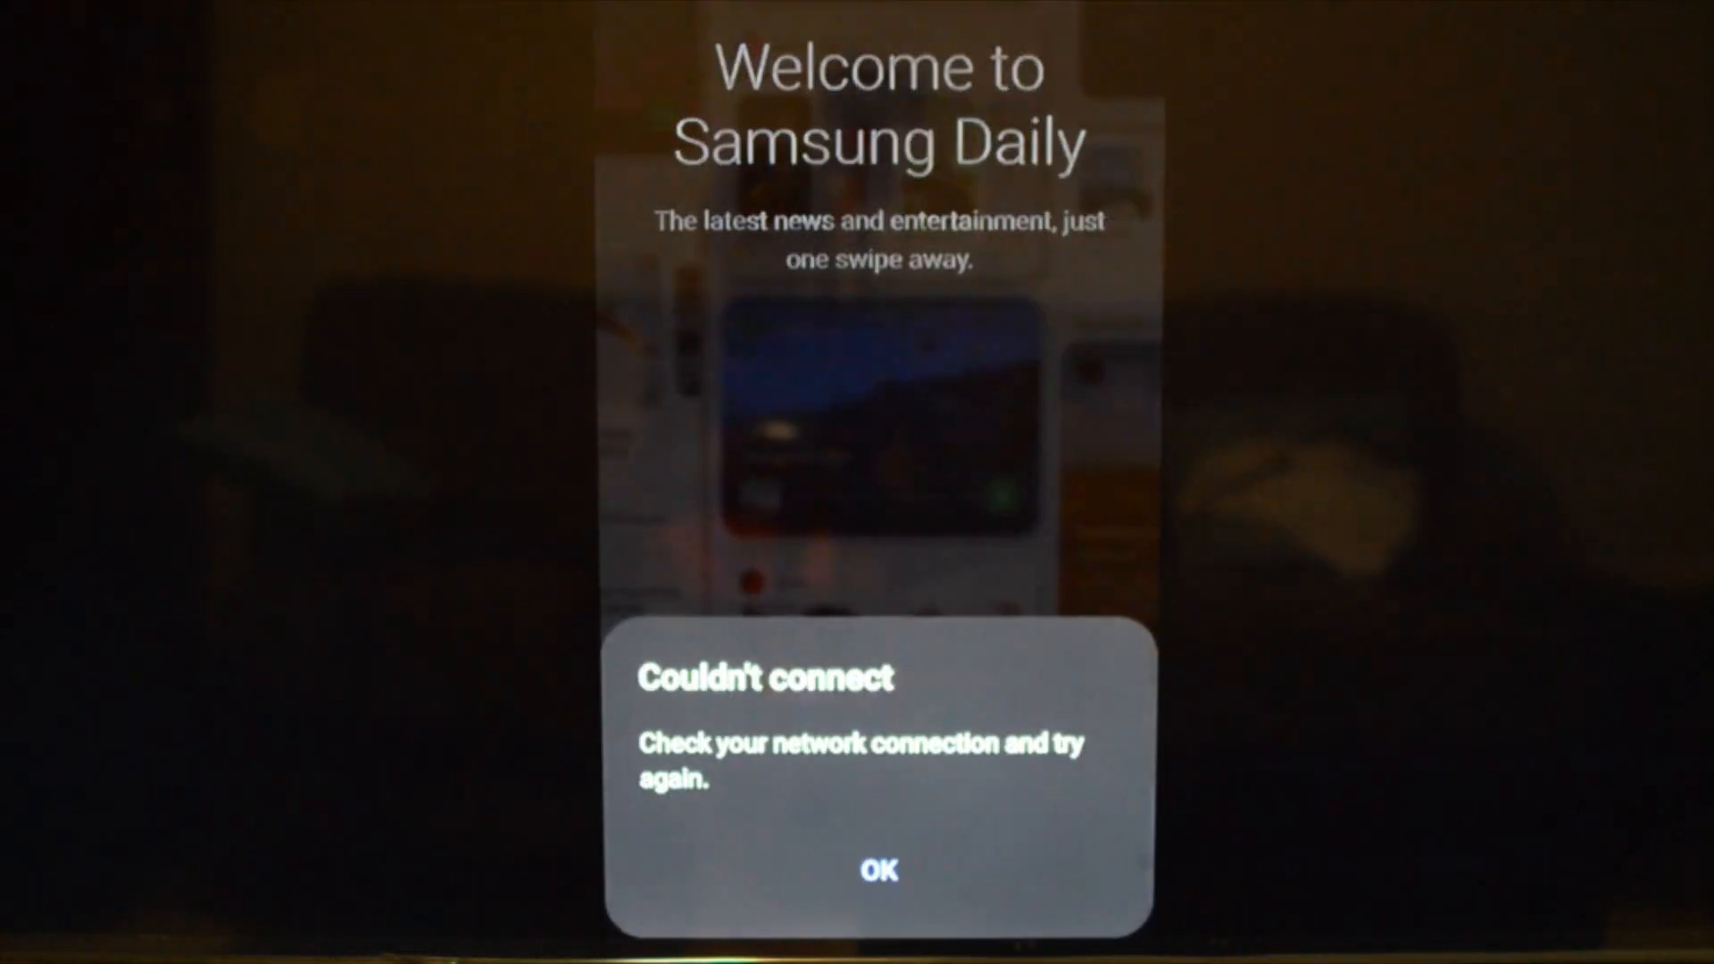
pyautogui.click(877, 870)
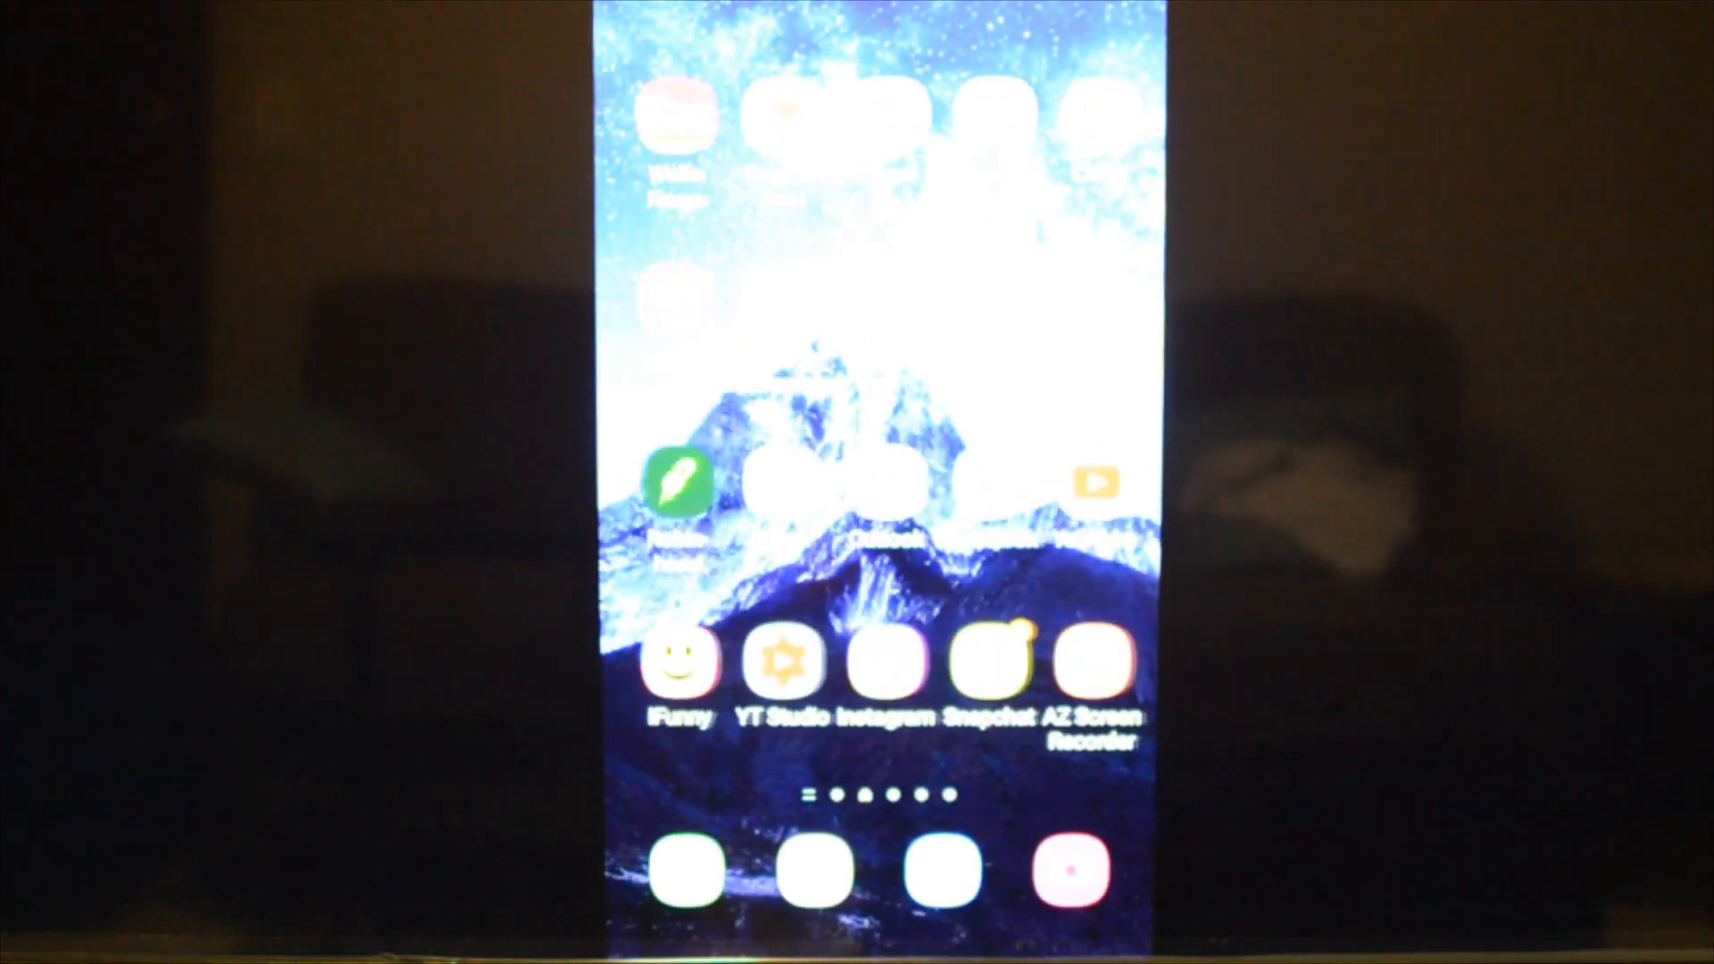